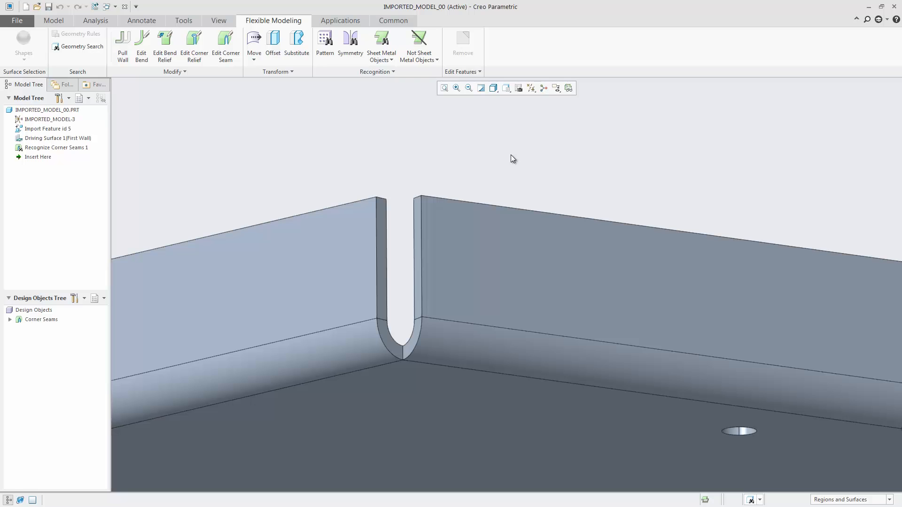
{"action": "mouse_move", "coordinate": [392, 245]}
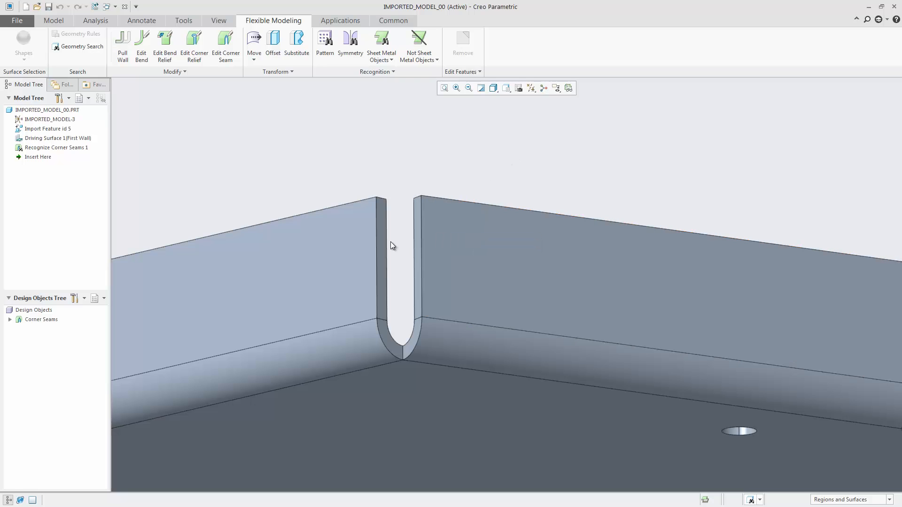
Step: Select the side face of the corner seam at the U-shaped notch
{"action": "left_click", "coordinate": [382, 258]}
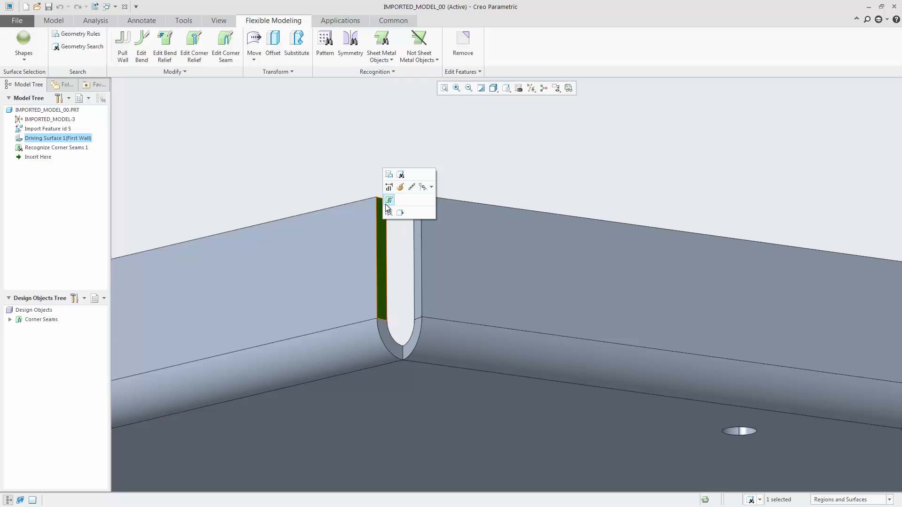
Step: Edit the corner seam, previewing Open and Overlap types before setting it to Gap
{"action": "left_click", "coordinate": [389, 200]}
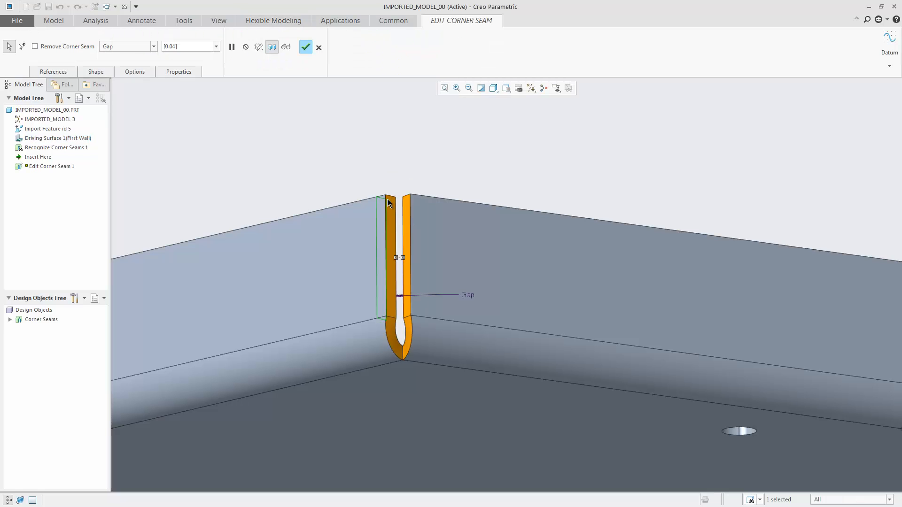
{"action": "right_click", "coordinate": [397, 257]}
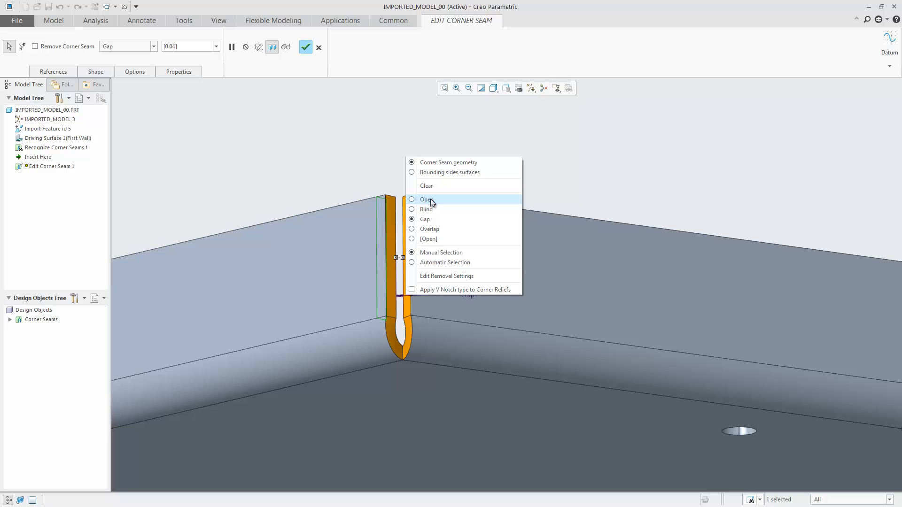
{"action": "left_click", "coordinate": [426, 199]}
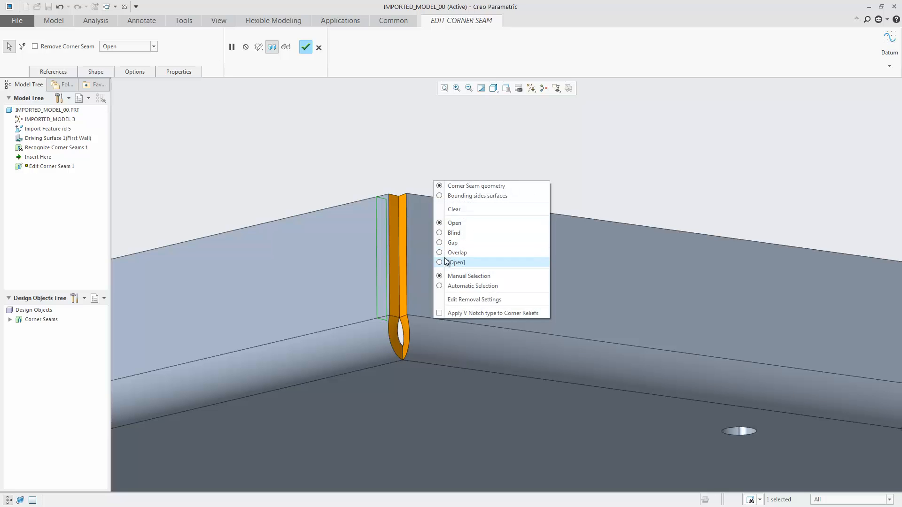
{"action": "left_click", "coordinate": [457, 251]}
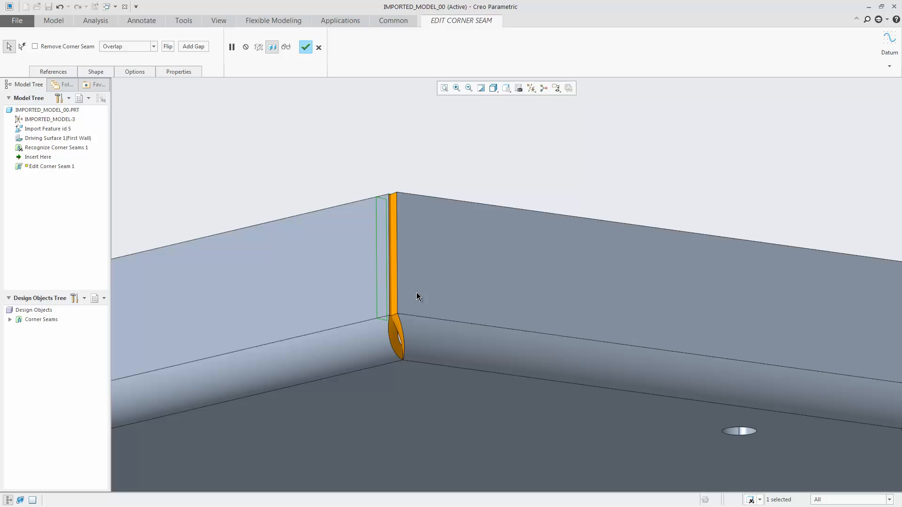
{"action": "right_click", "coordinate": [418, 297]}
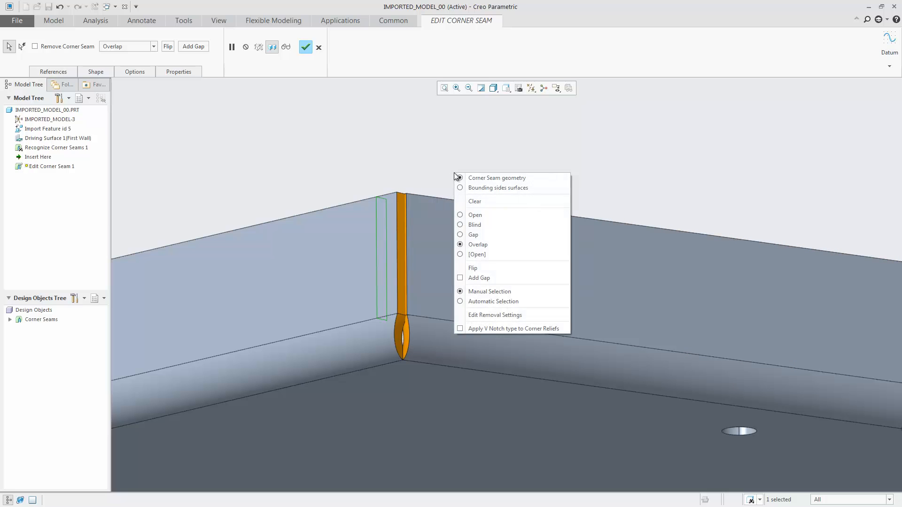
{"action": "left_click", "coordinate": [473, 235]}
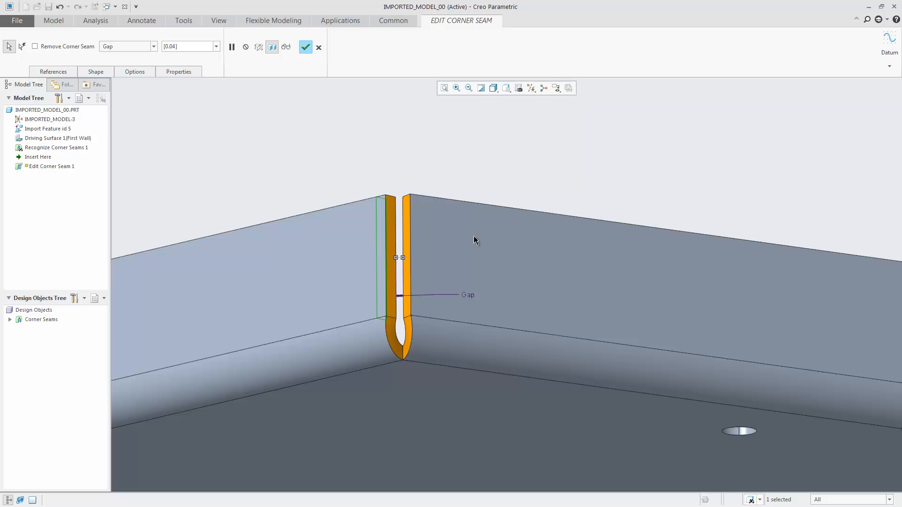
{"action": "mouse_move", "coordinate": [405, 262]}
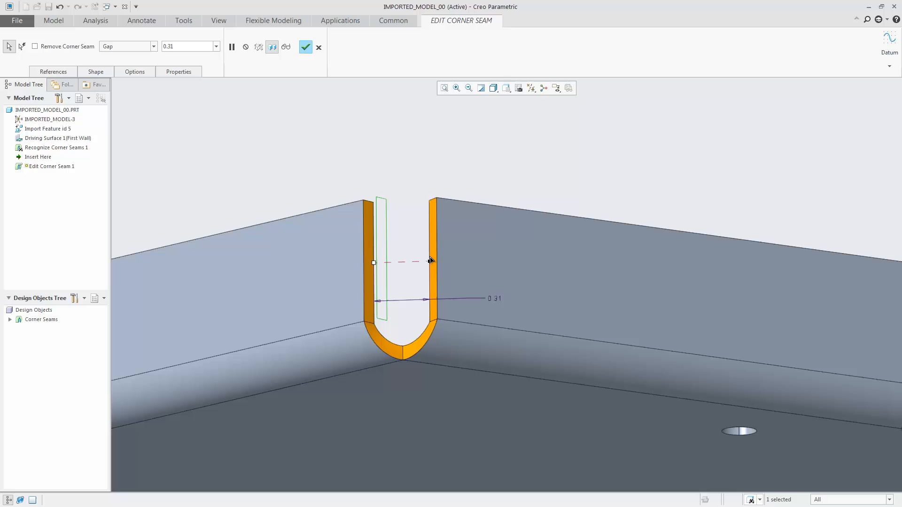
{"action": "mouse_move", "coordinate": [471, 325]}
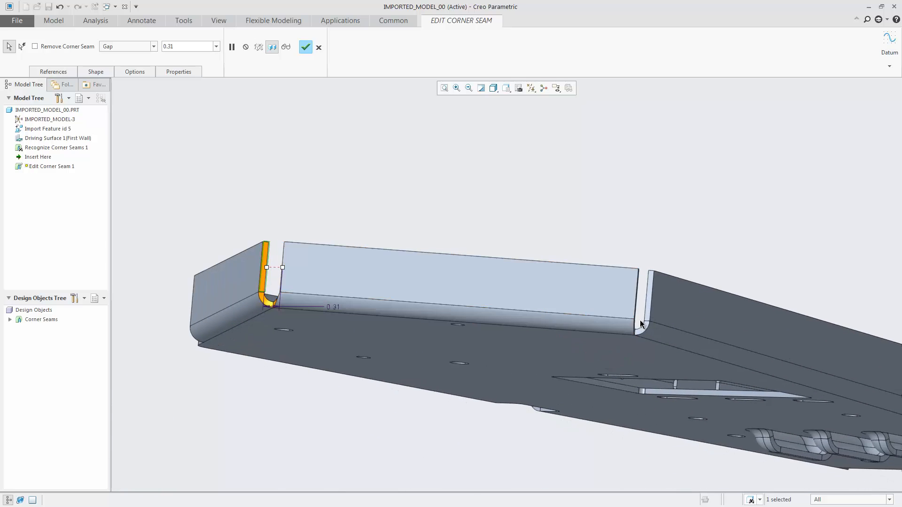
Step: Apply the 0.31 gap to both wall corners, then switch to a saved corner view
{"action": "left_click", "coordinate": [641, 299]}
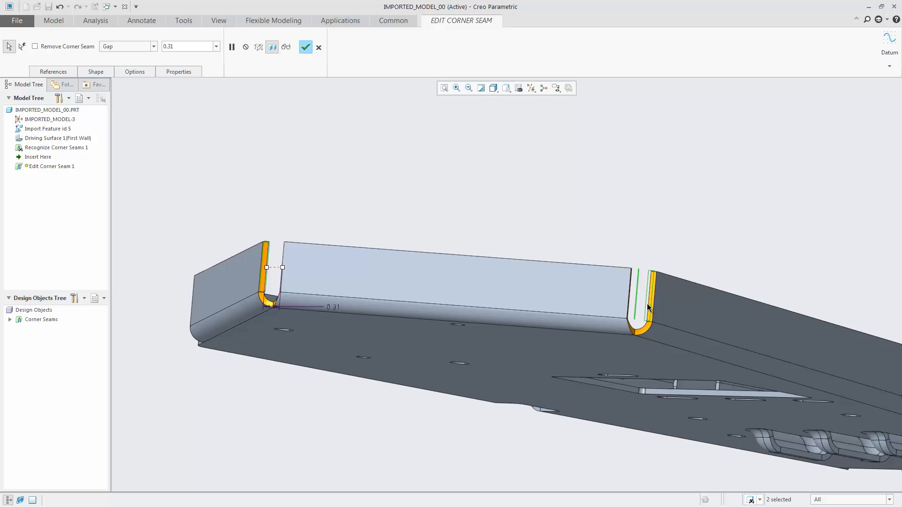
{"action": "left_click", "coordinate": [305, 47]}
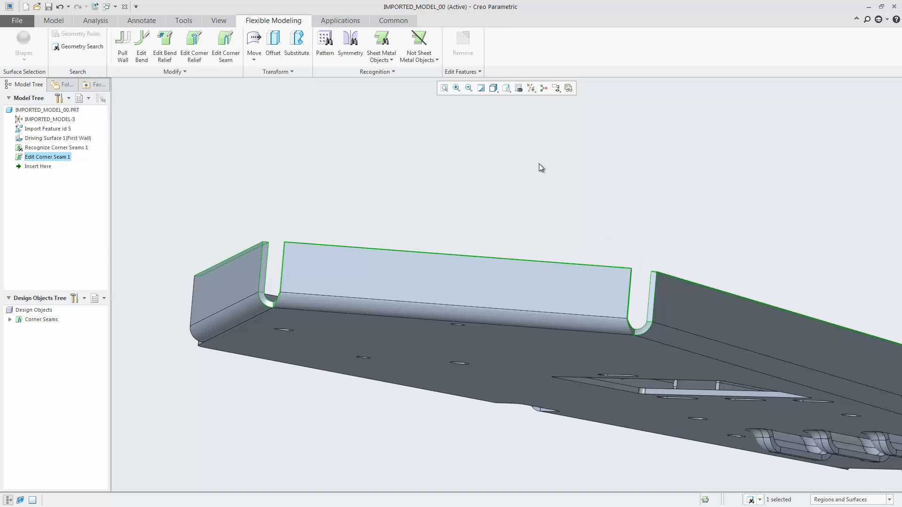
{"action": "left_click", "coordinate": [505, 88]}
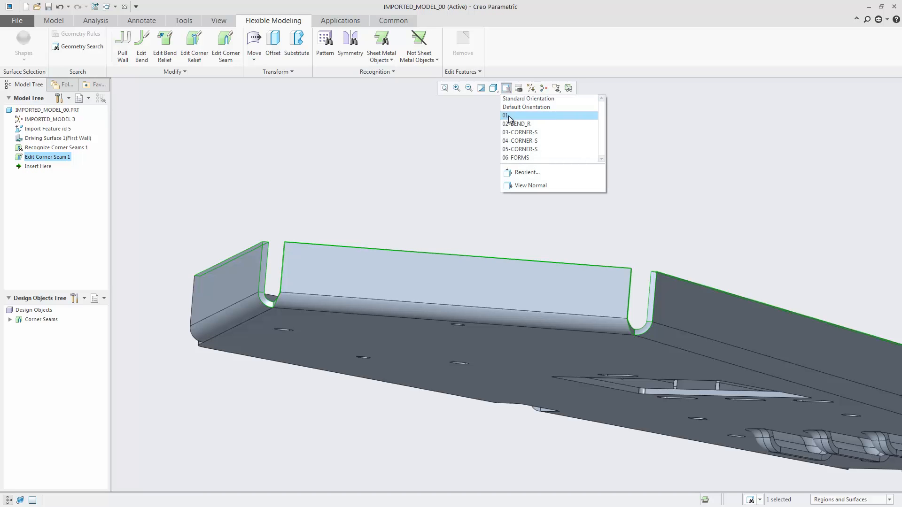
{"action": "left_click", "coordinate": [505, 115]}
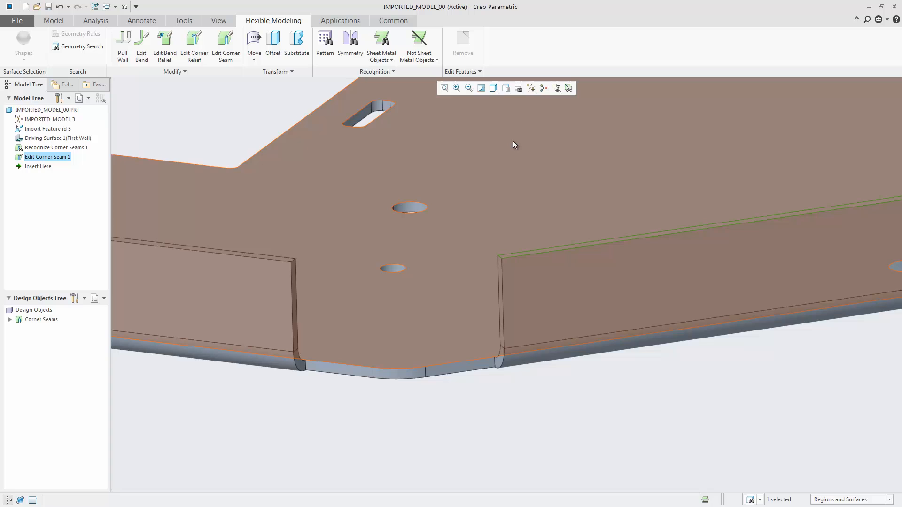
{"action": "left_click", "coordinate": [225, 46]}
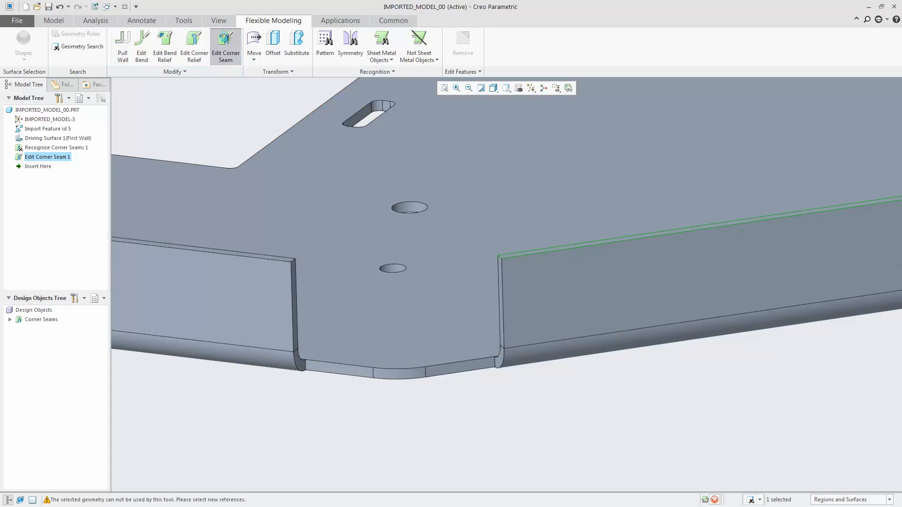
Step: Set the left wall's end seam to Close corner and complete Edit Corner Seam 2
{"action": "left_click", "coordinate": [225, 43]}
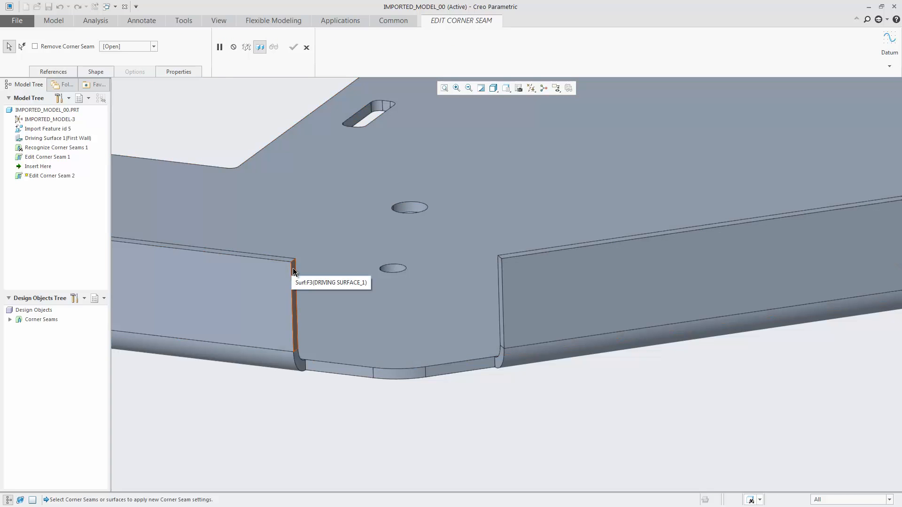
{"action": "left_click", "coordinate": [293, 267]}
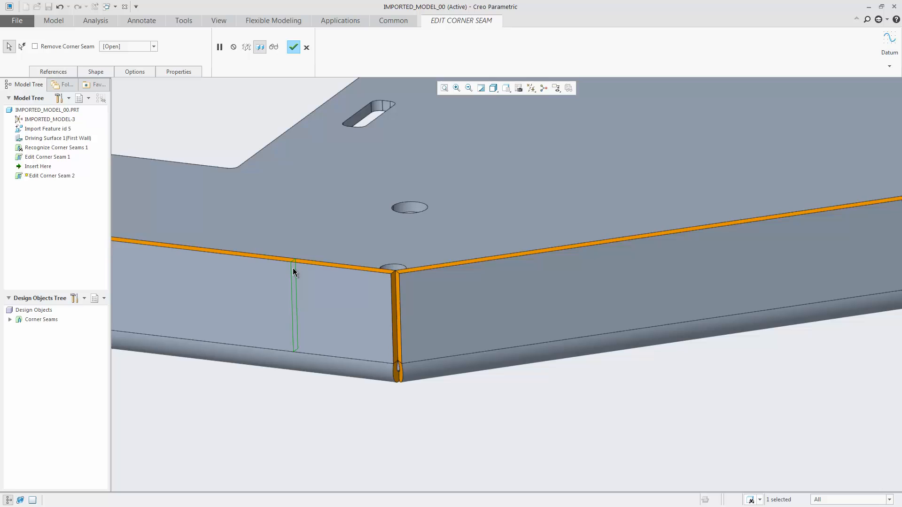
{"action": "mouse_move", "coordinate": [392, 400]}
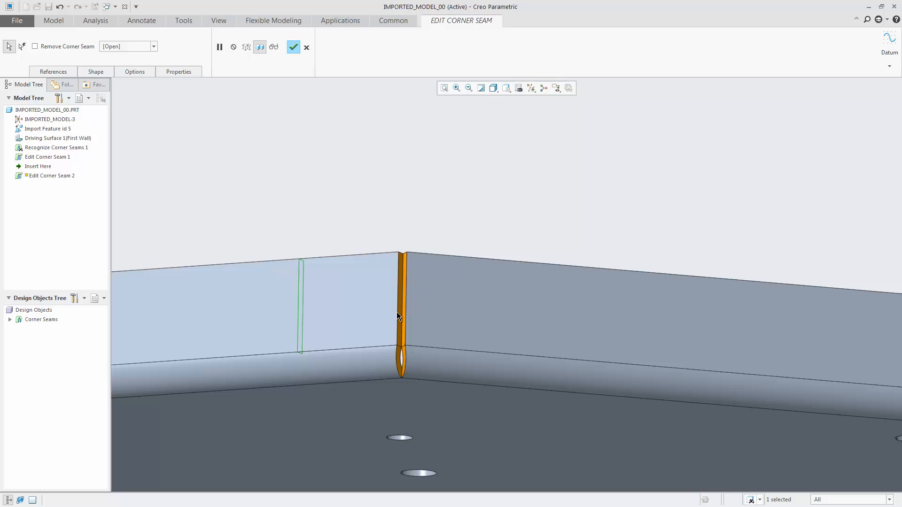
{"action": "mouse_move", "coordinate": [136, 71]}
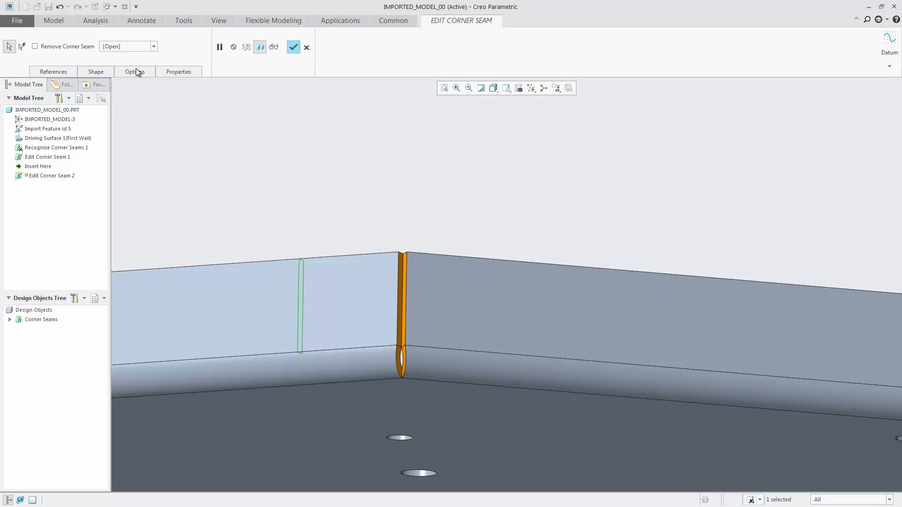
{"action": "left_click", "coordinate": [95, 71]}
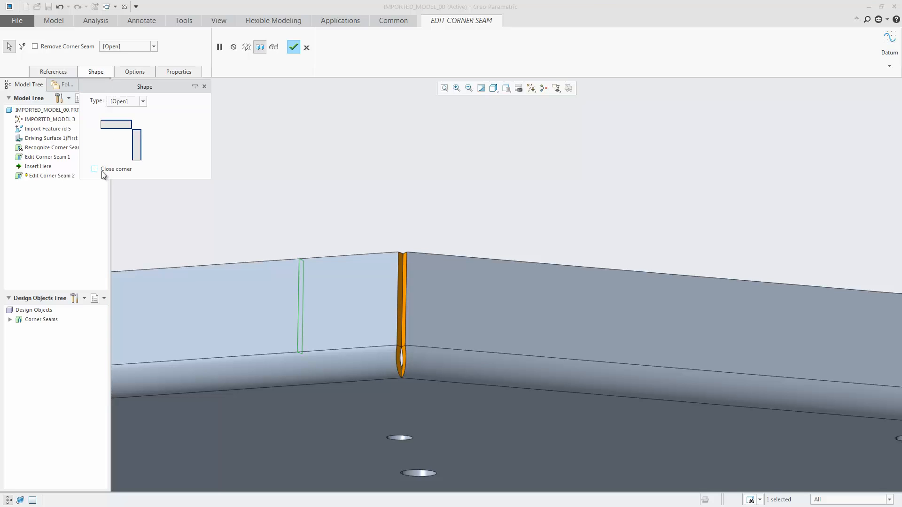
{"action": "left_click", "coordinate": [94, 169]}
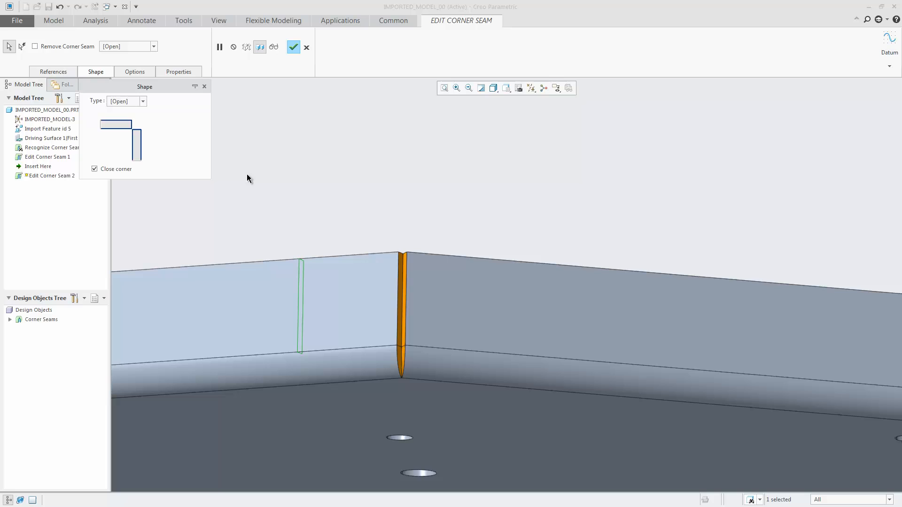
{"action": "left_click", "coordinate": [293, 47]}
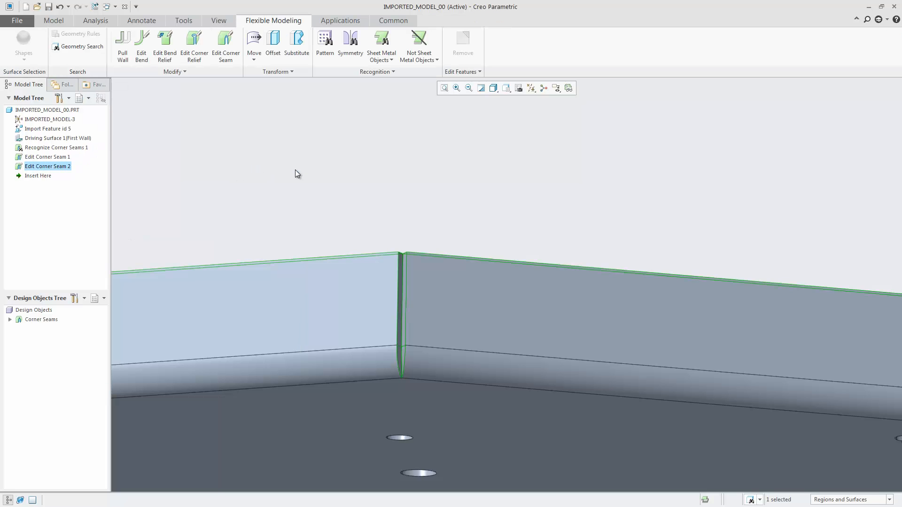
Step: Switch to the saved 05-CORNER-S view of the front flange corner
{"action": "left_click", "coordinate": [505, 88]}
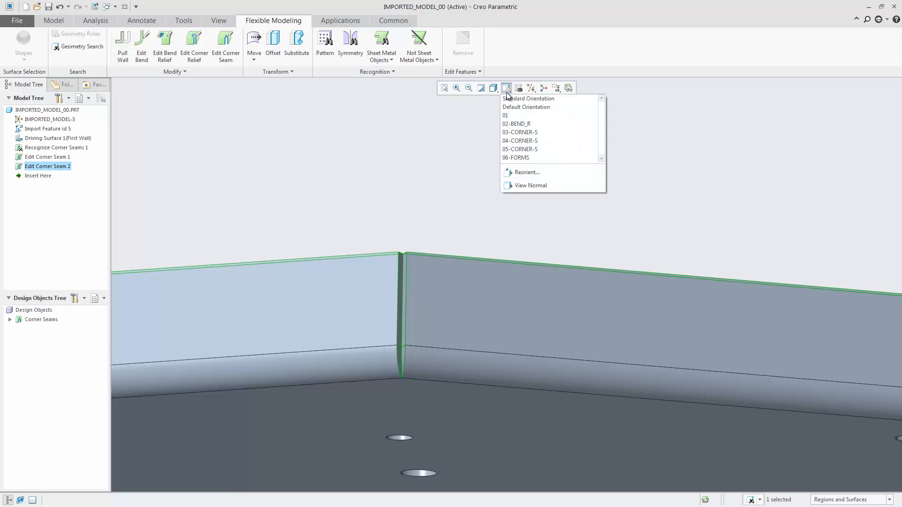
{"action": "mouse_move", "coordinate": [520, 149]}
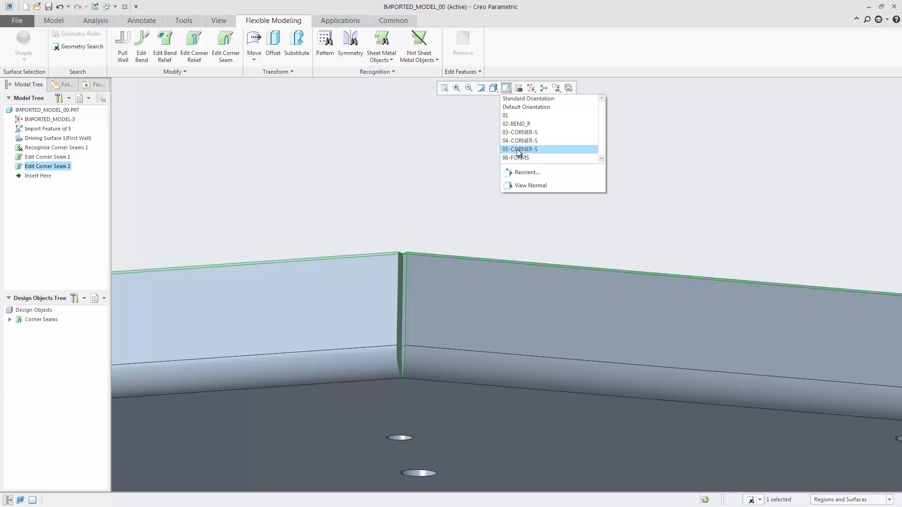
{"action": "left_click", "coordinate": [519, 149]}
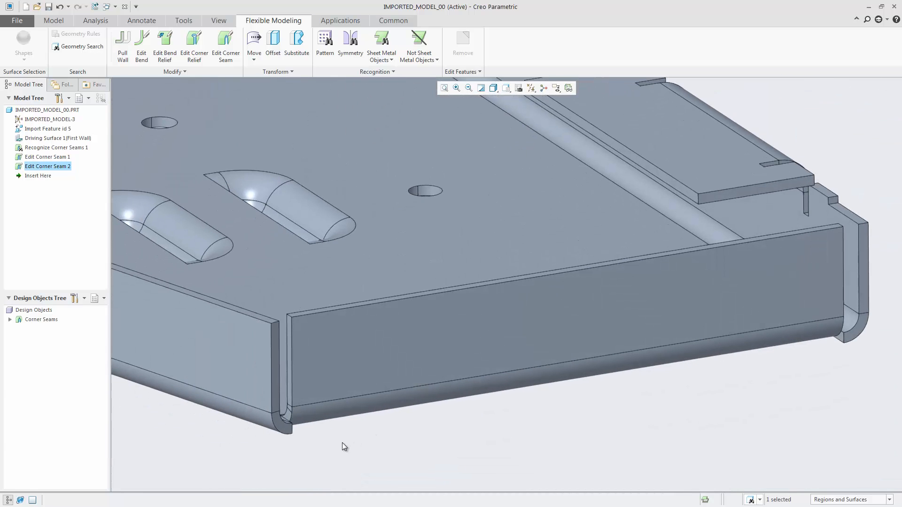
{"action": "mouse_move", "coordinate": [226, 46]}
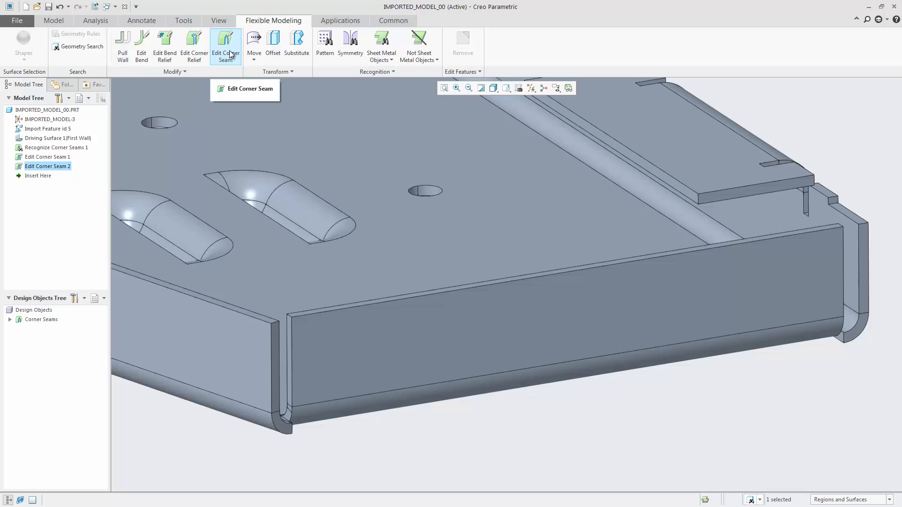
Step: Start a new corner seam edit on the front flange's left corner with Close corner
{"action": "left_click", "coordinate": [225, 47]}
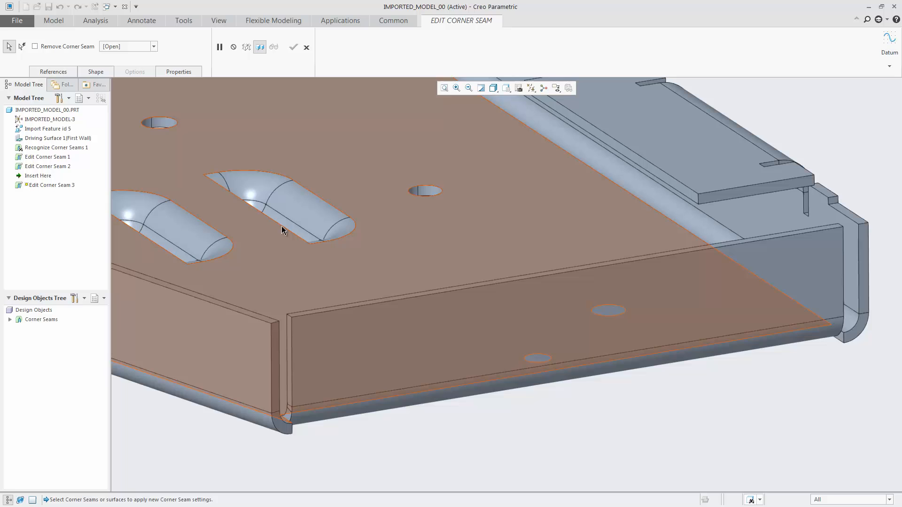
{"action": "left_click", "coordinate": [288, 346]}
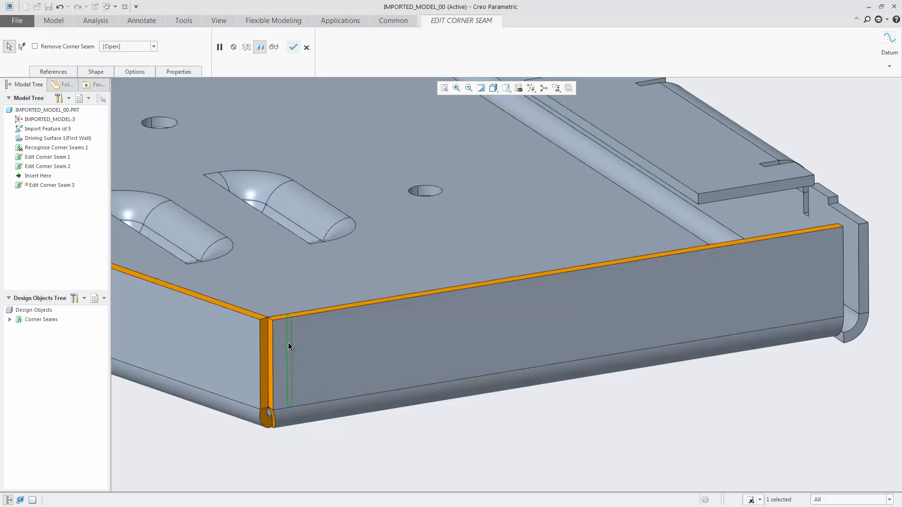
{"action": "mouse_move", "coordinate": [158, 225]}
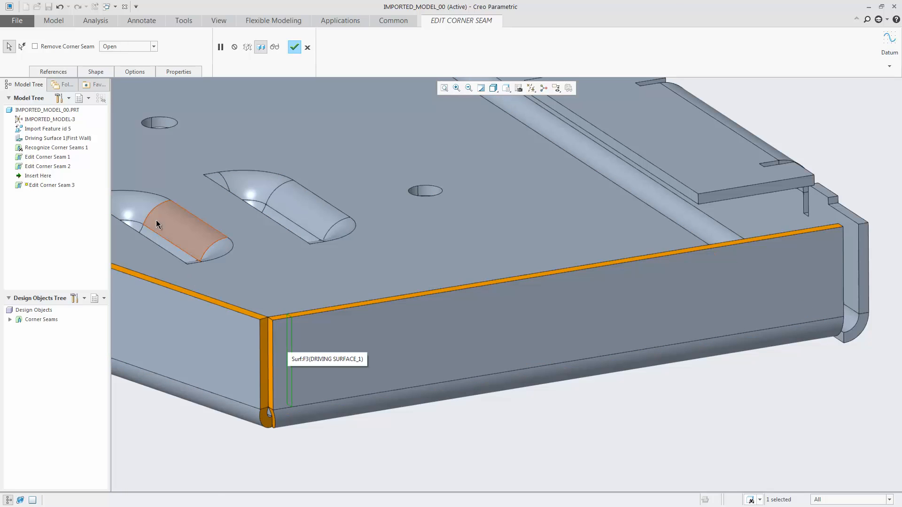
{"action": "left_click", "coordinate": [96, 71]}
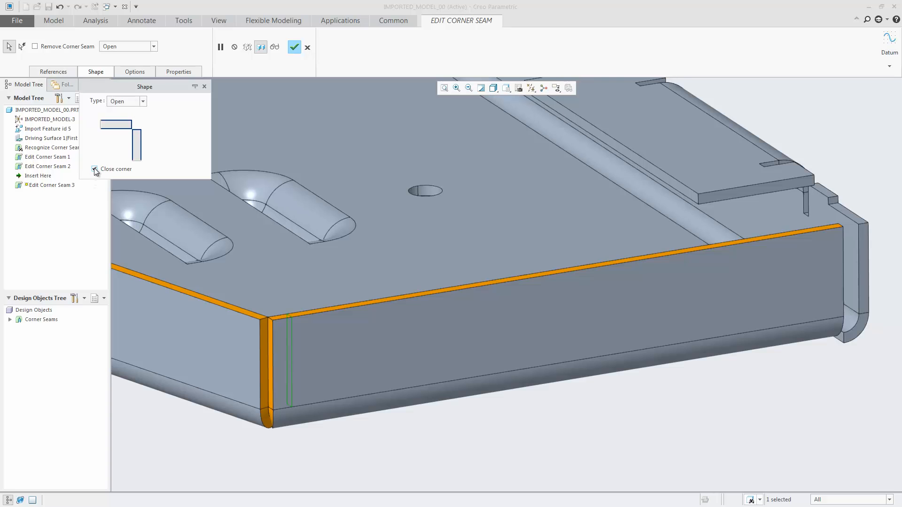
{"action": "left_click", "coordinate": [94, 168]}
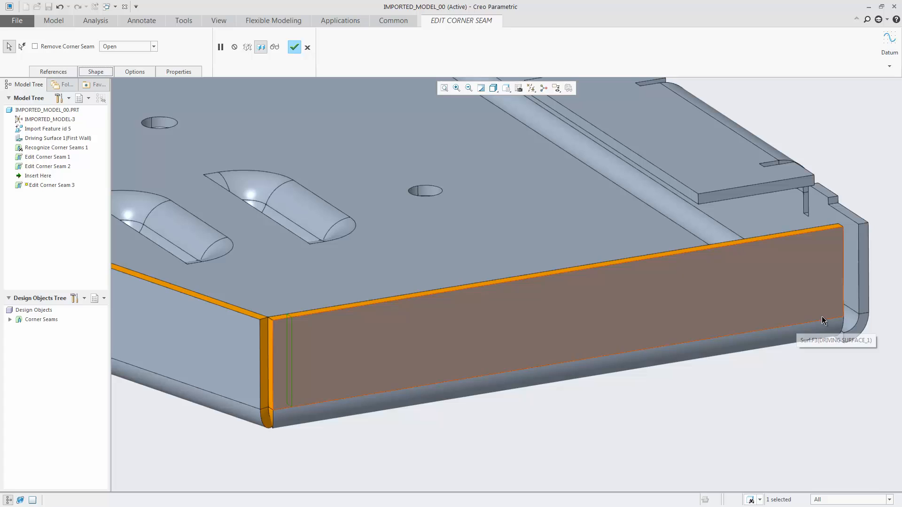
{"action": "mouse_move", "coordinate": [867, 287]}
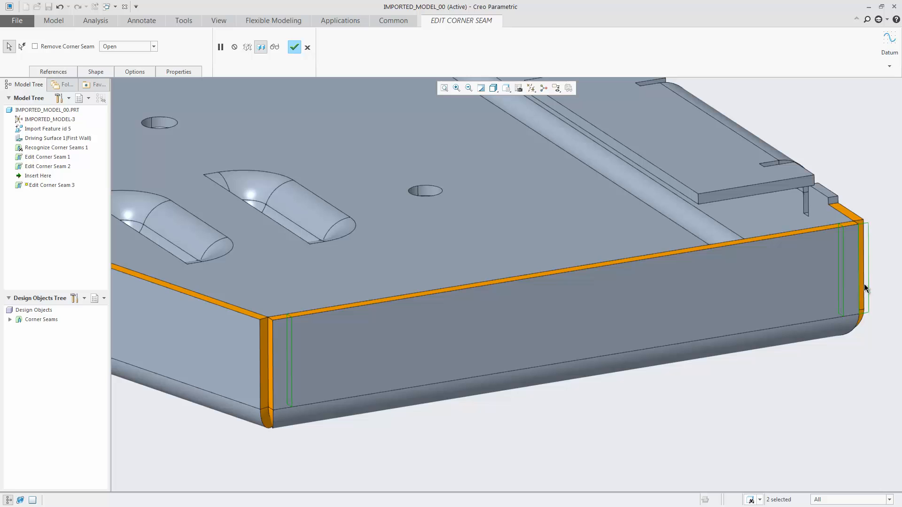
Step: Add the flange's right corner seam and complete Edit Corner Seam 3
{"action": "left_click", "coordinate": [694, 309]}
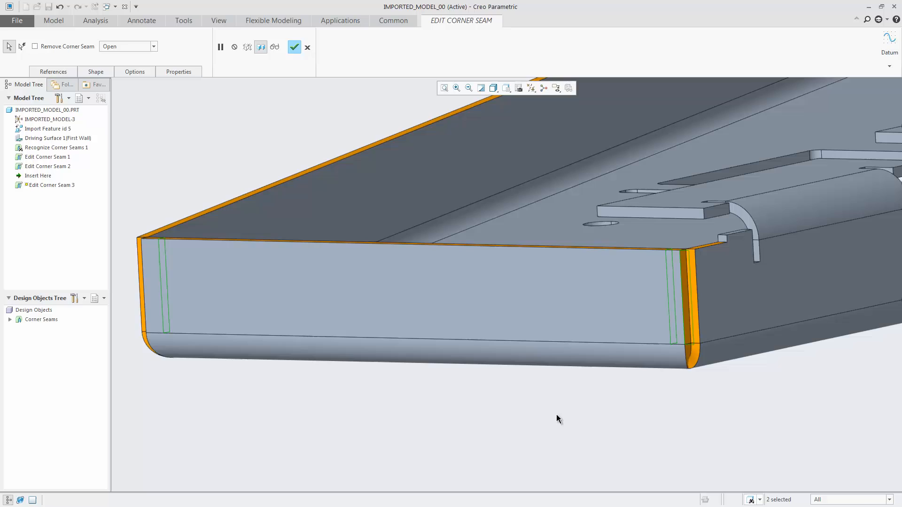
{"action": "left_click", "coordinate": [294, 47]}
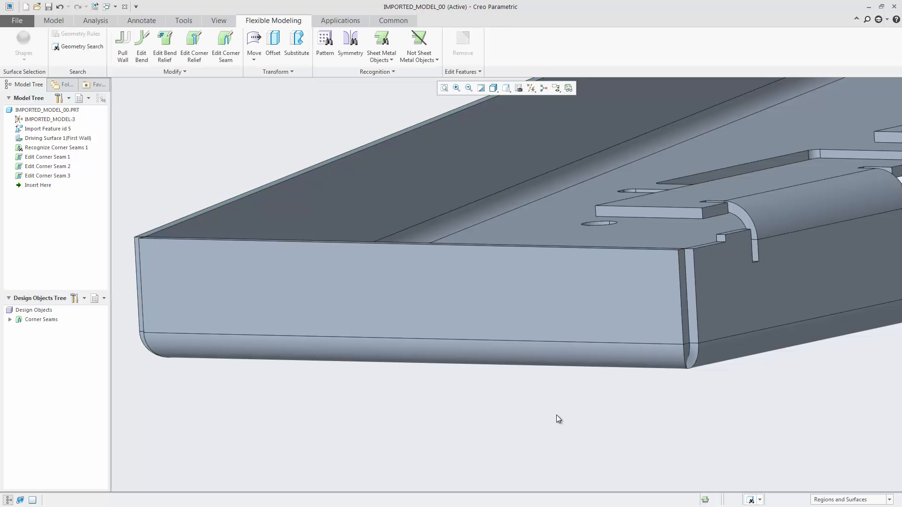